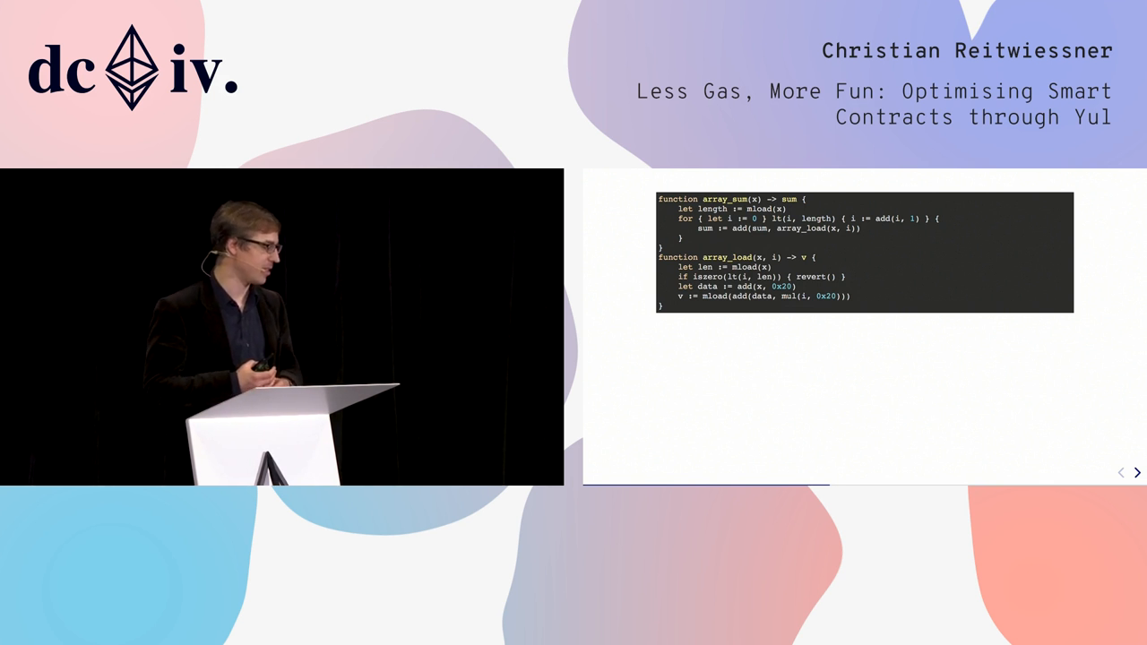
{"action": "left_click", "coordinate": [1137, 472]}
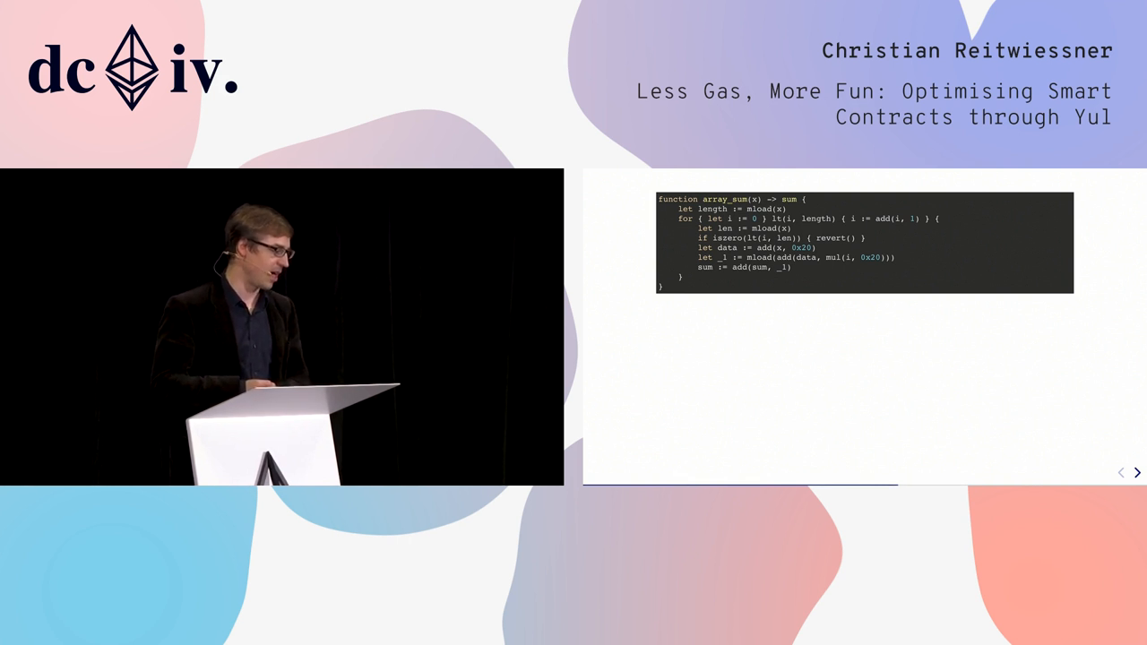
{"action": "left_click", "coordinate": [1137, 472]}
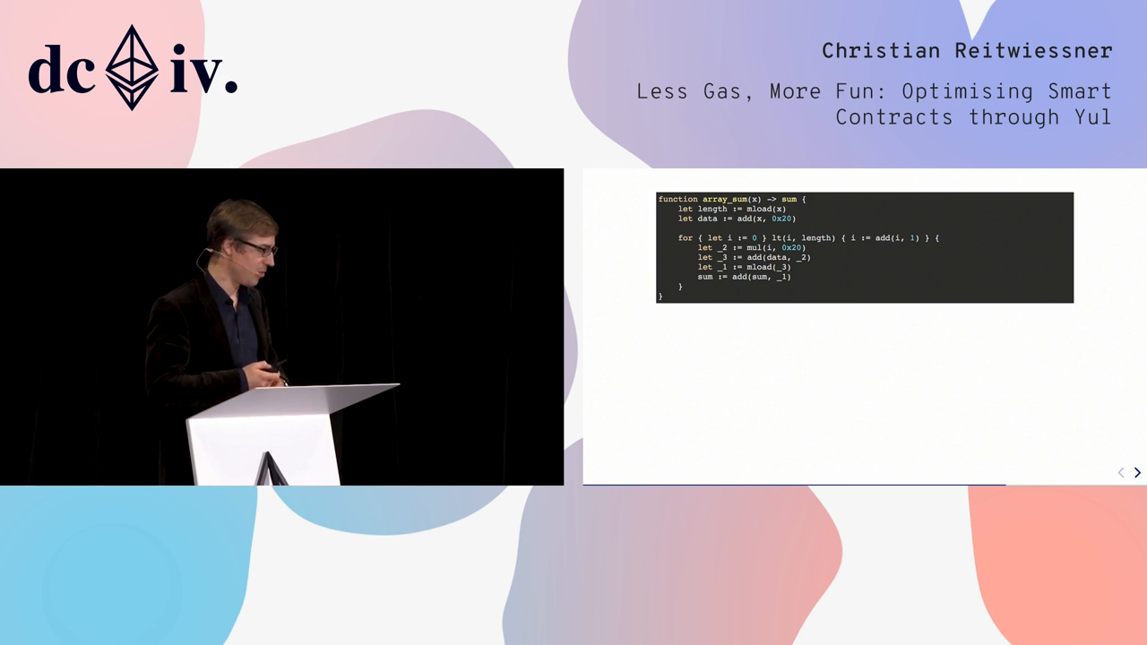
{"action": "left_click", "coordinate": [1137, 472]}
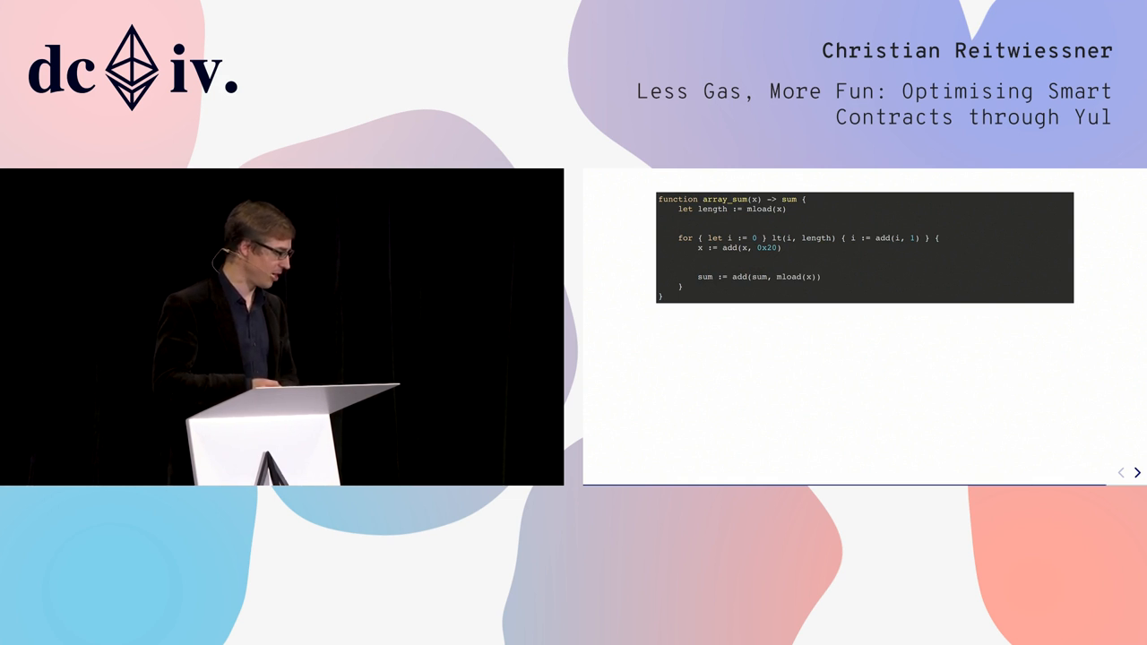